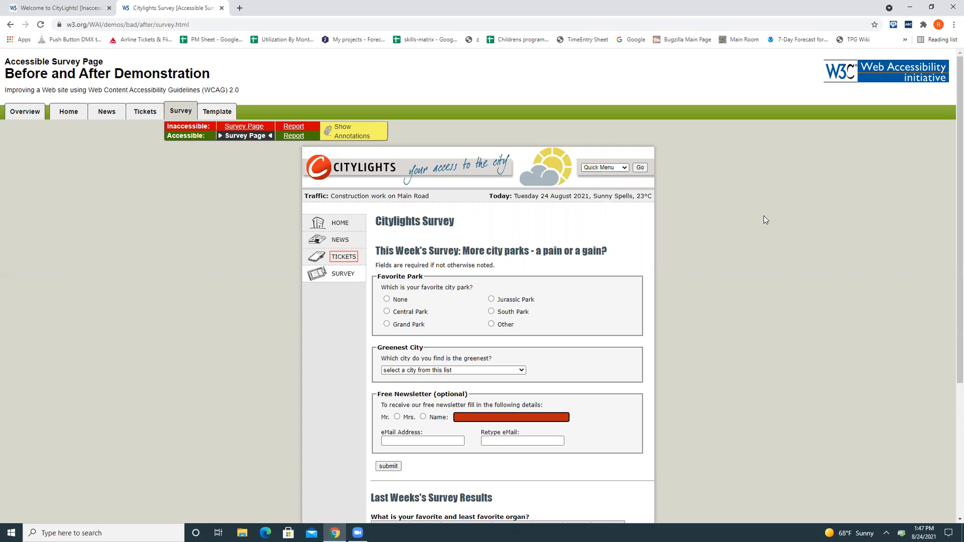
Move to the eMail Address field and open JAWS's Select a Form Field list
left_click(343, 274)
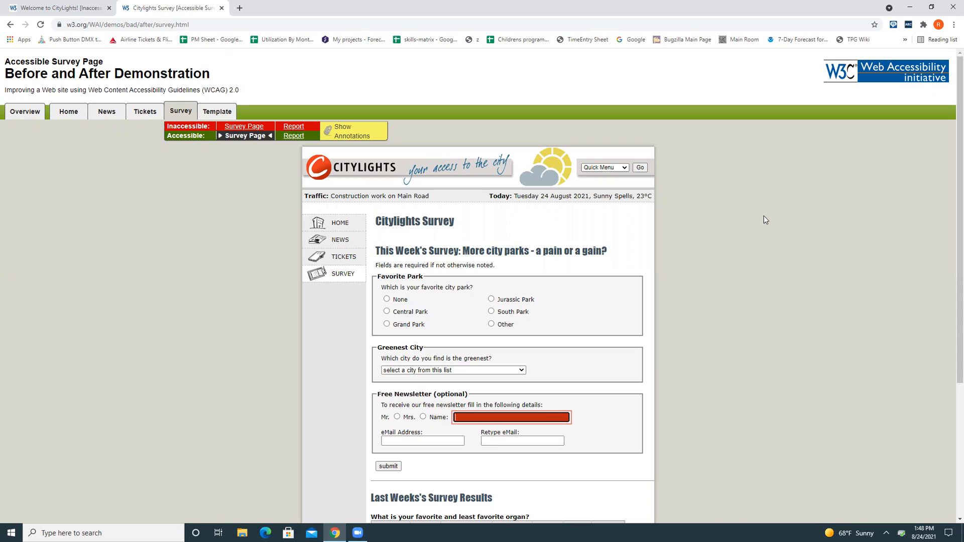
left_click(422, 441)
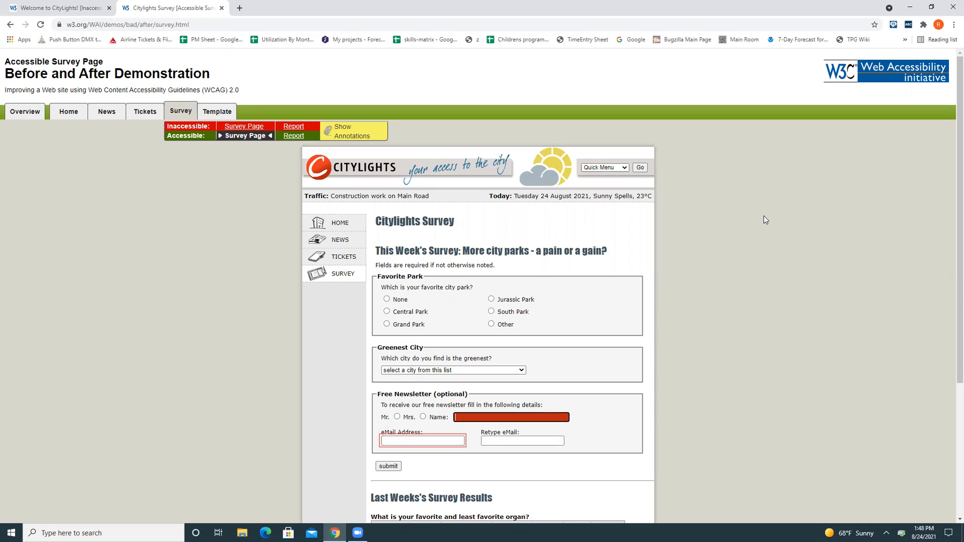
left_click(522, 440)
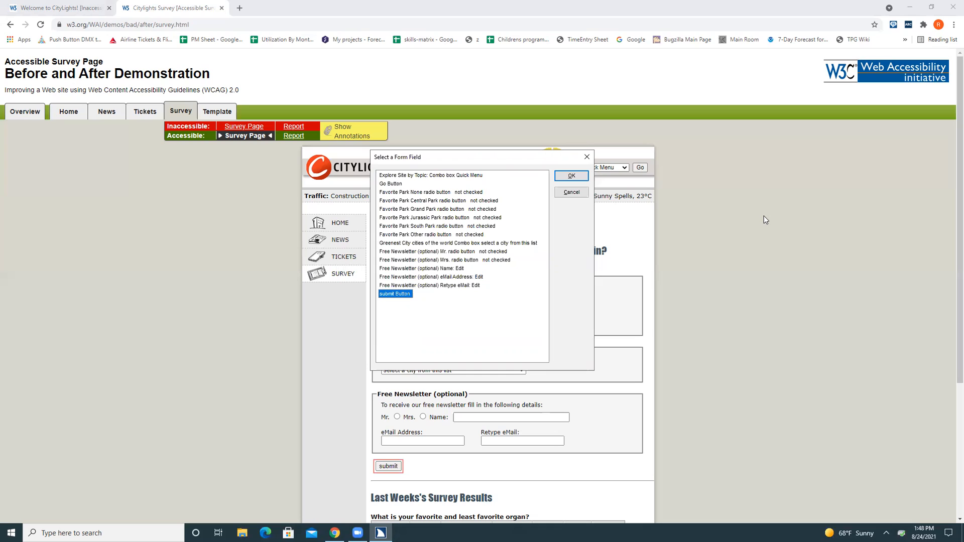
Pick the submit Button entry to close the list and land on submit
left_click(571, 176)
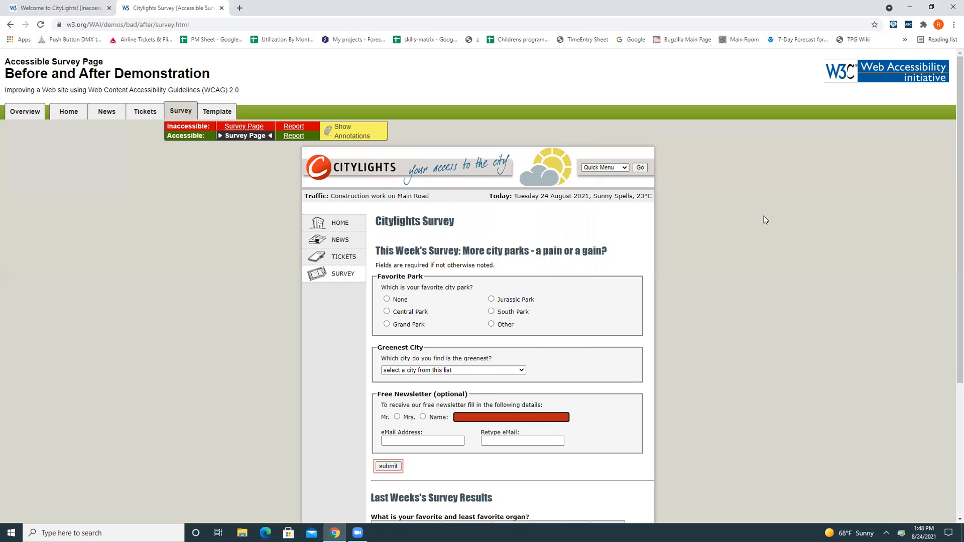
Switch to the Inaccessible Survey Page and inspect its unlabelled radio button entries in the field list
left_click(244, 126)
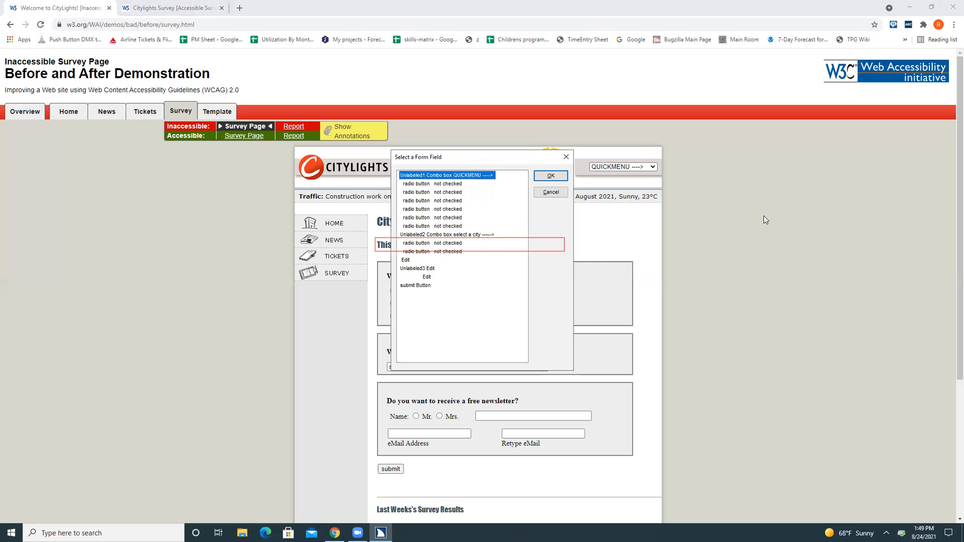
left_click(431, 184)
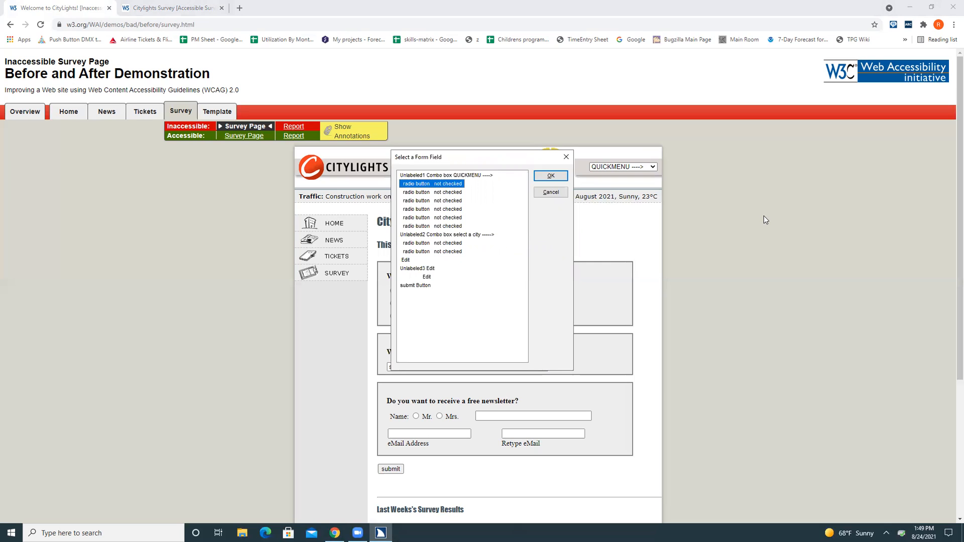
left_click(431, 201)
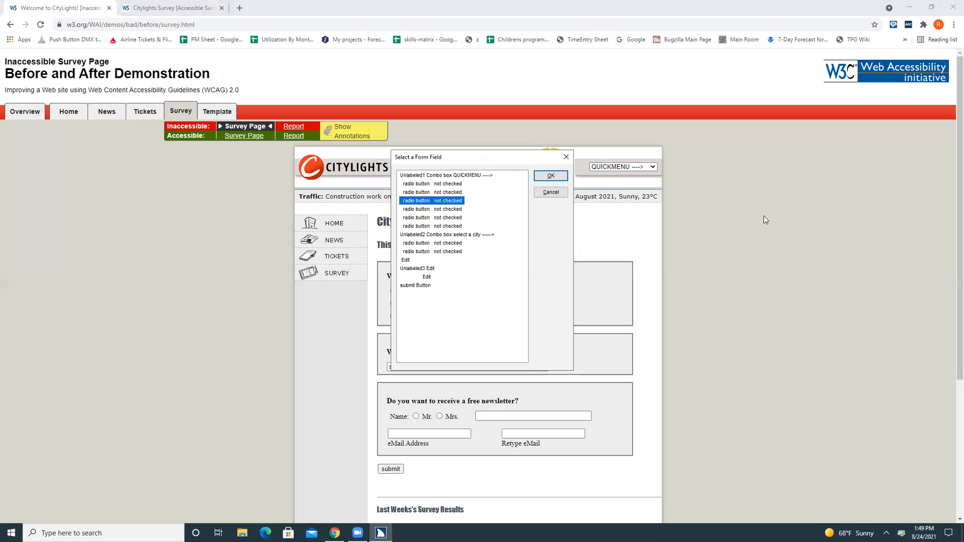